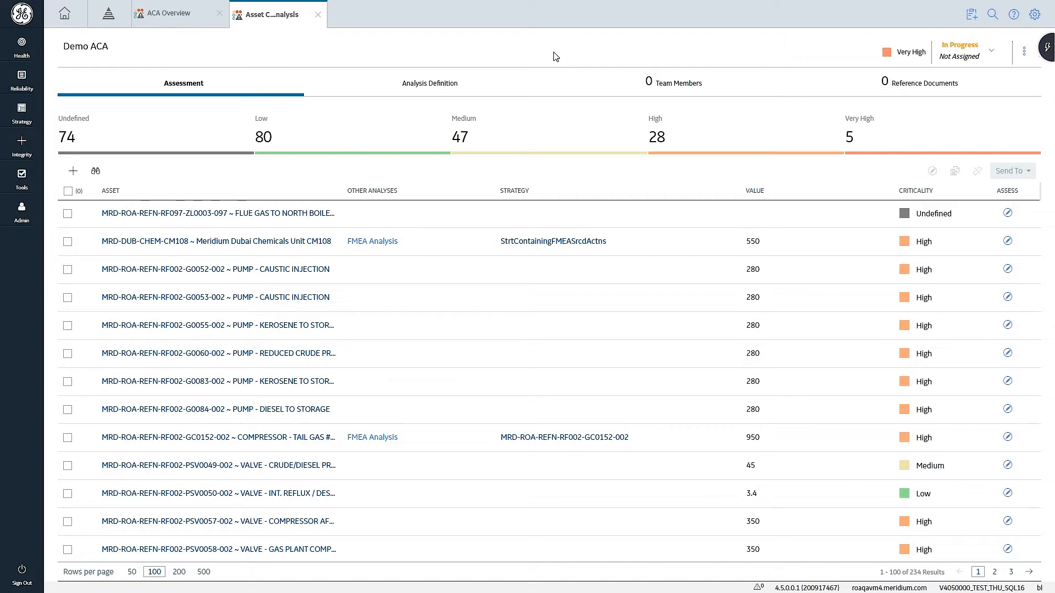
pyautogui.moveTo(883, 149)
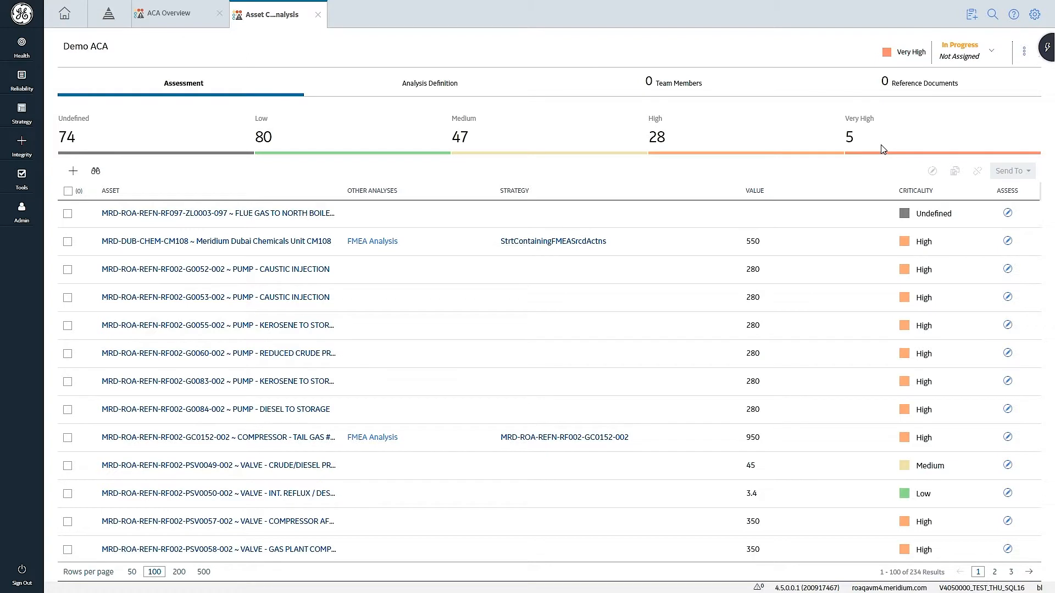
pyautogui.moveTo(528, 138)
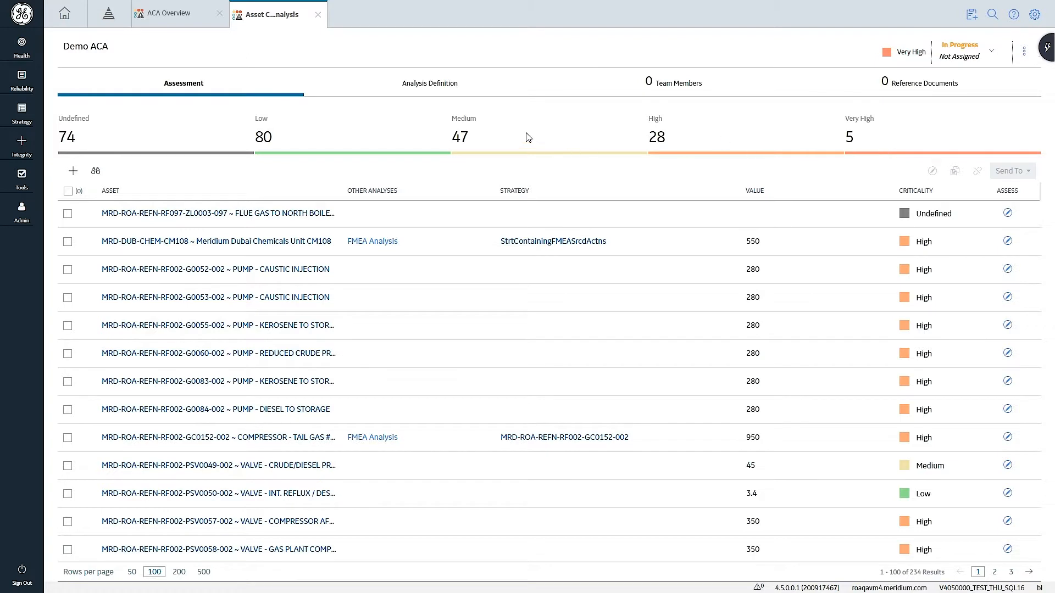
pyautogui.moveTo(304, 138)
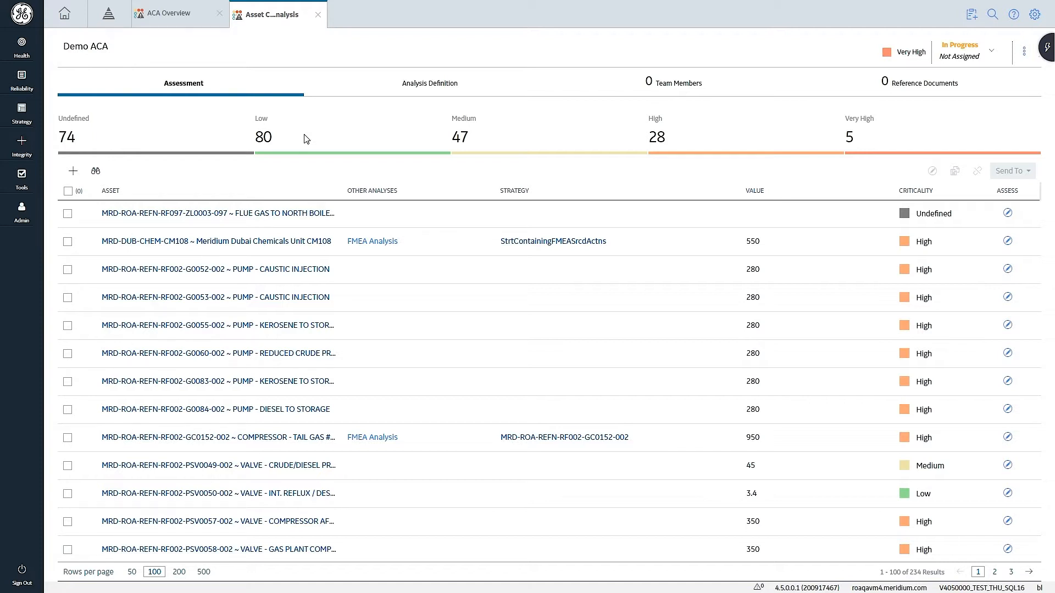
pyautogui.moveTo(96, 171)
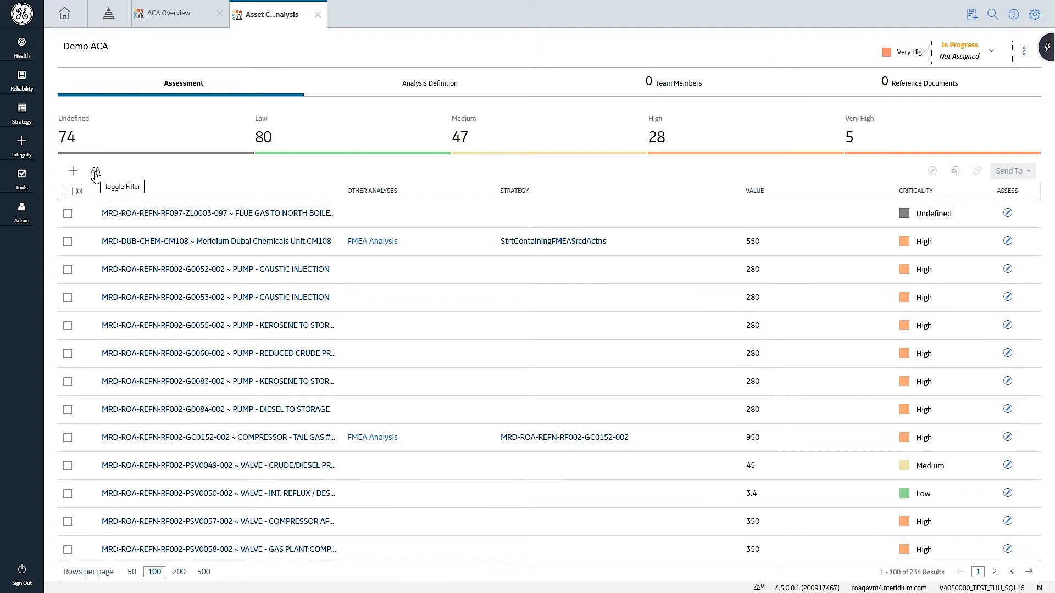
# - Filter the Demo ACA asset list to Valve assets with criticality containing 'high'
pyautogui.click(96, 171)
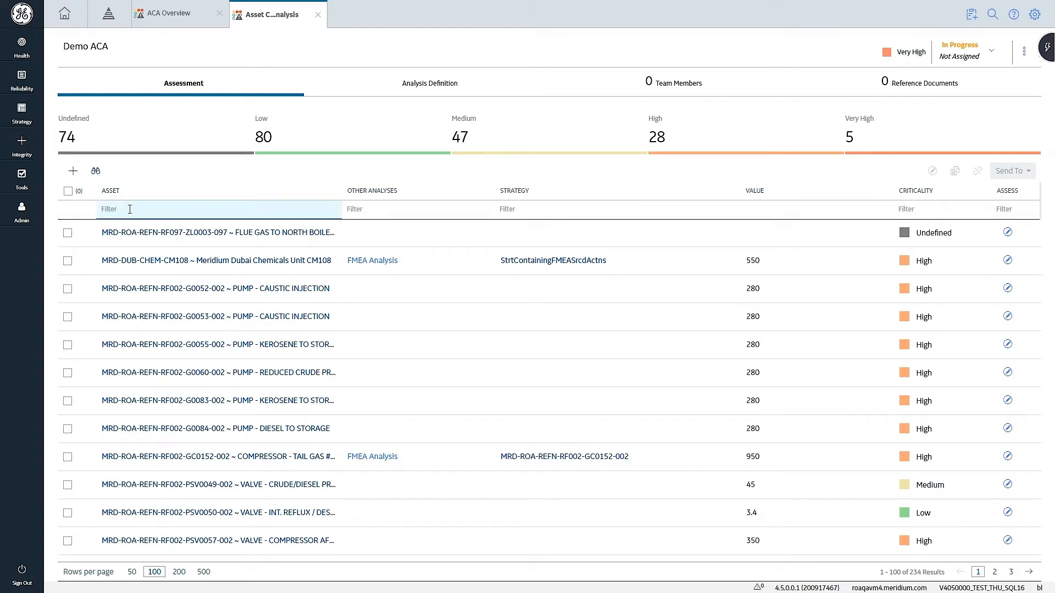
pyautogui.write('Vavle')
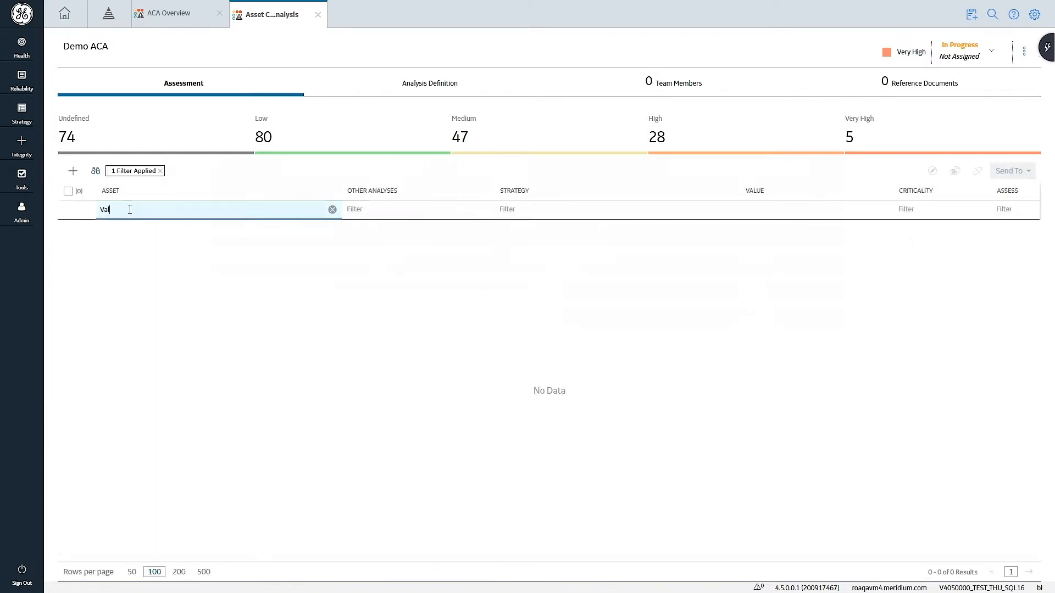
pyautogui.write('ve')
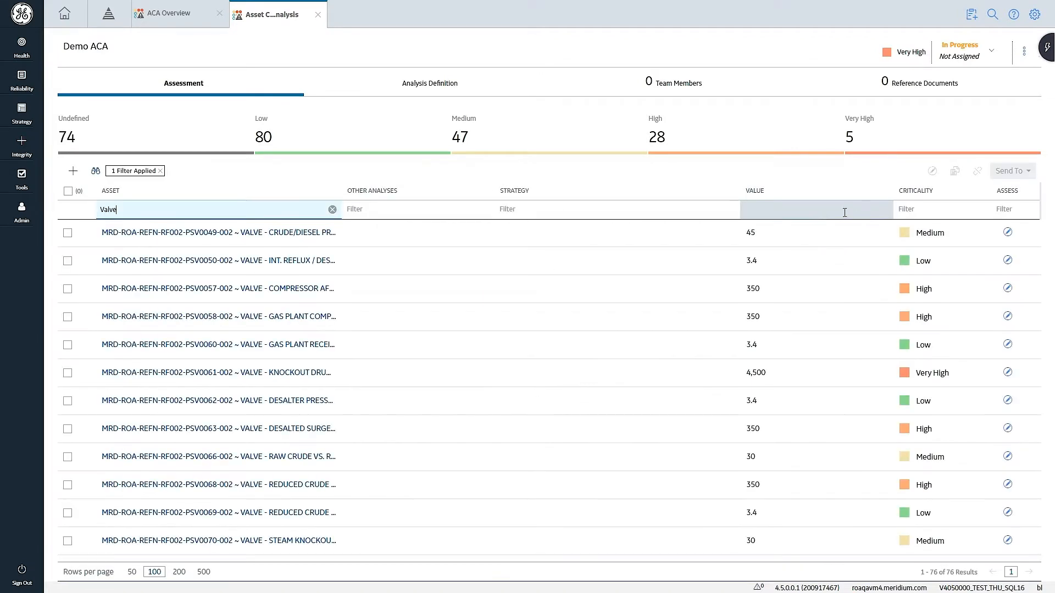
pyautogui.click(940, 208)
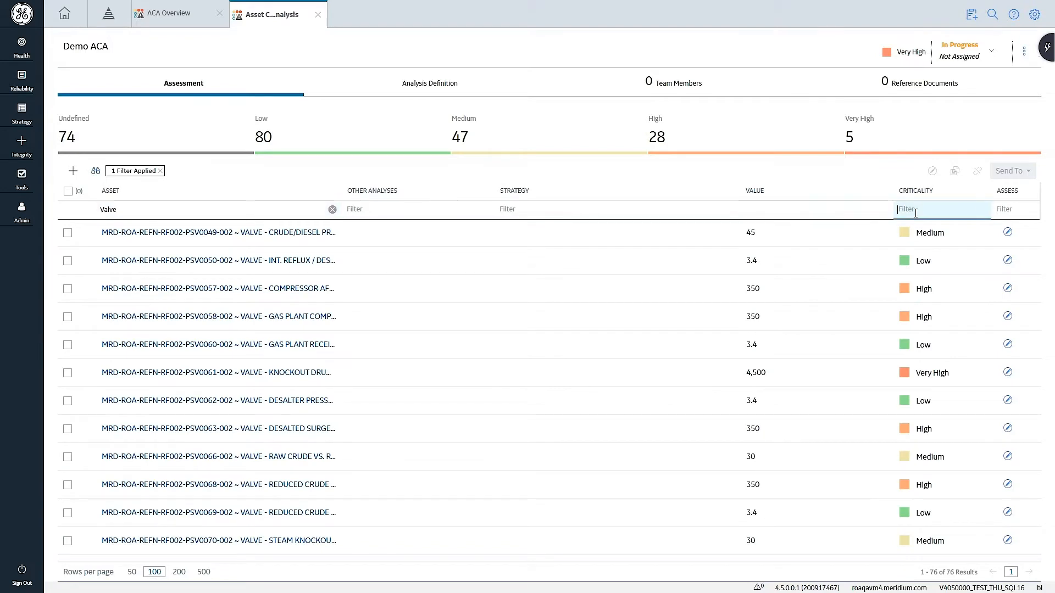
pyautogui.write('high')
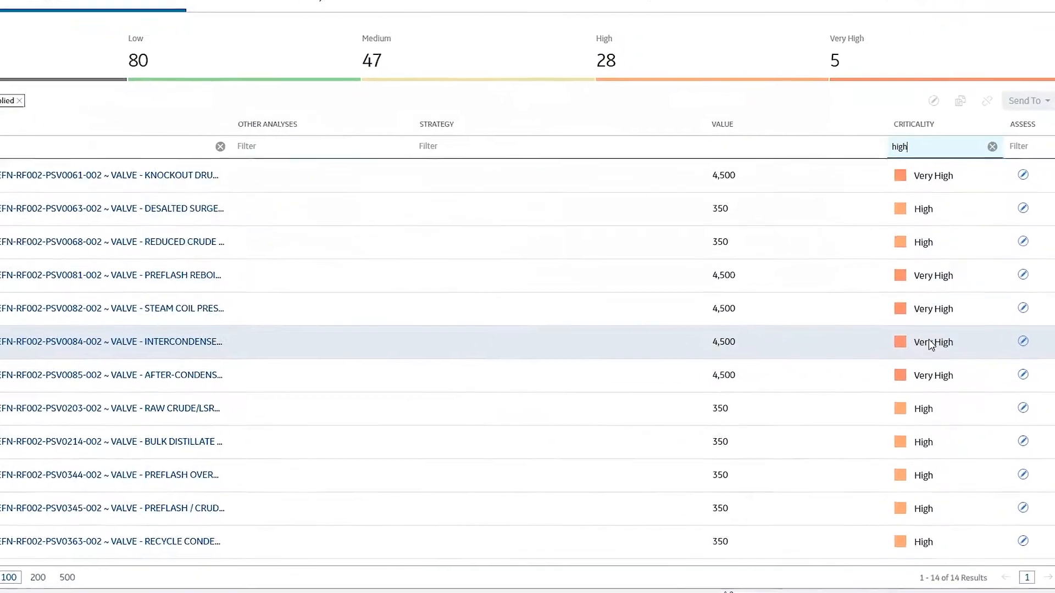
pyautogui.scroll(3)
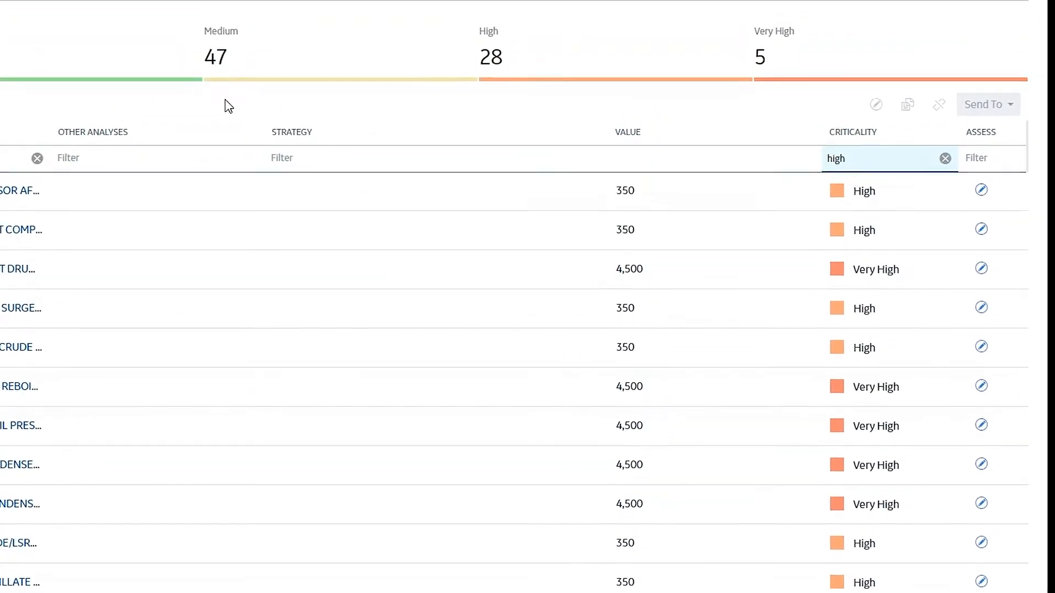
pyautogui.scroll(3)
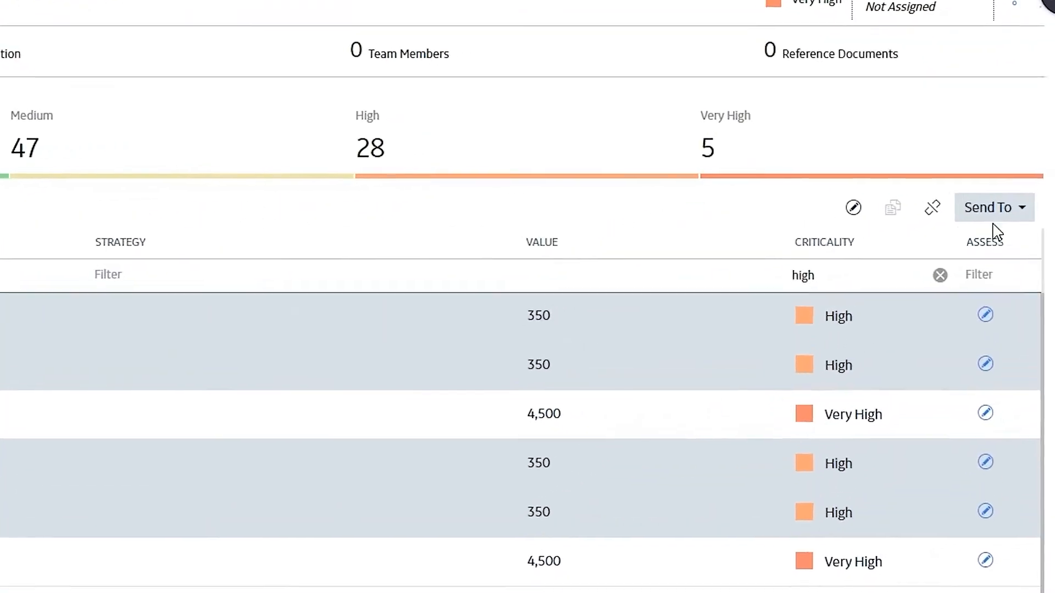
# - Choose FMEA Analysis as the Send To destination for the checked valves
pyautogui.click(995, 208)
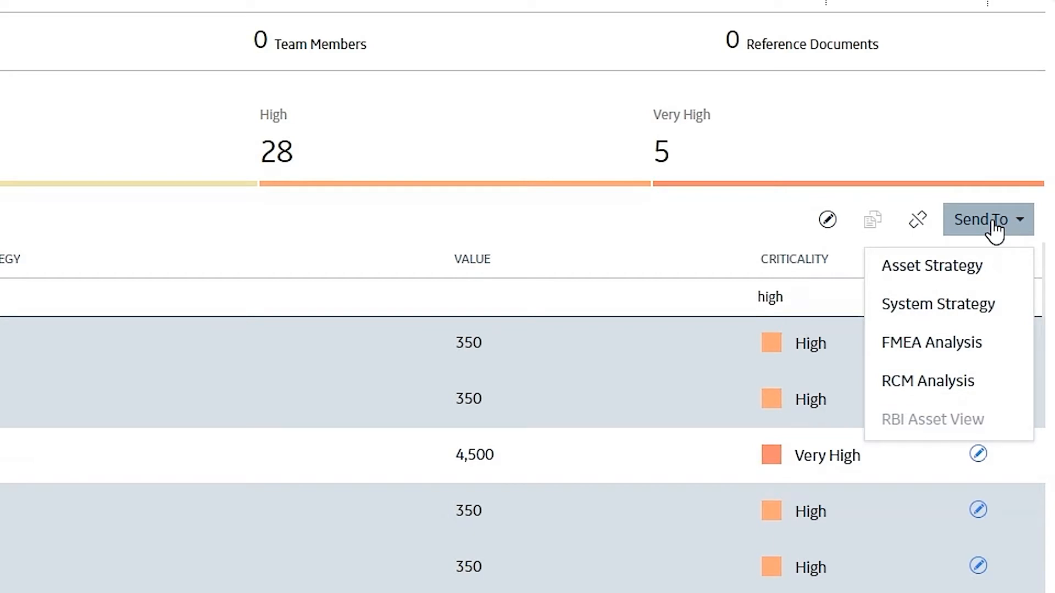
pyautogui.moveTo(946, 353)
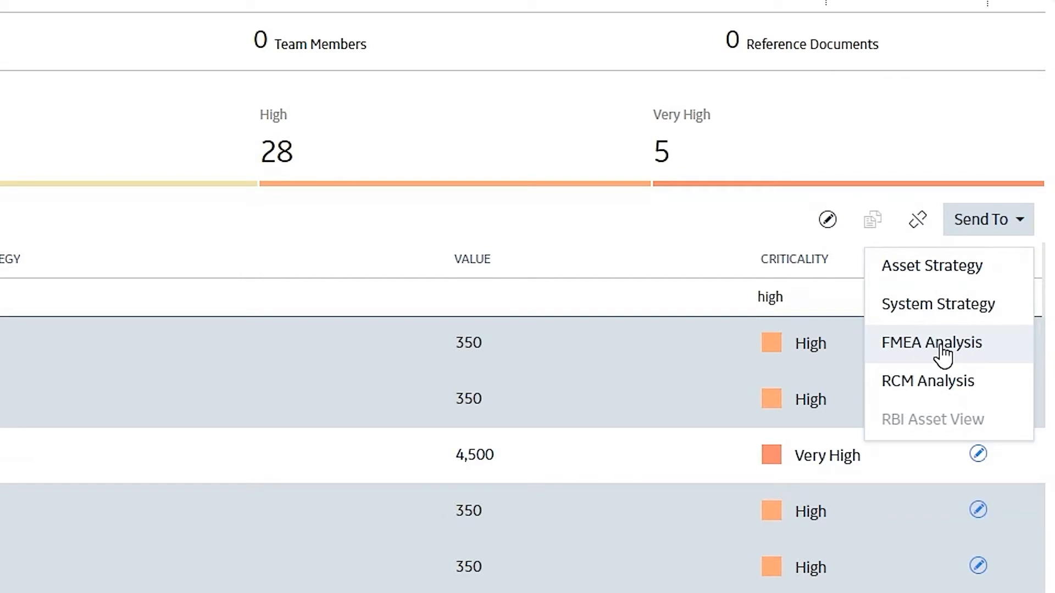
pyautogui.click(931, 343)
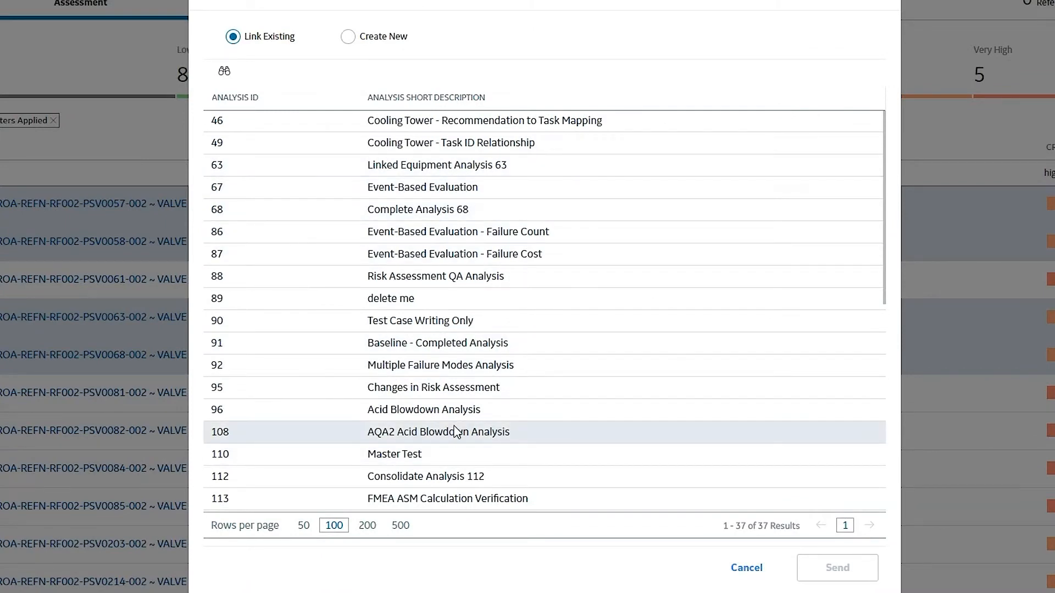
pyautogui.moveTo(473, 439)
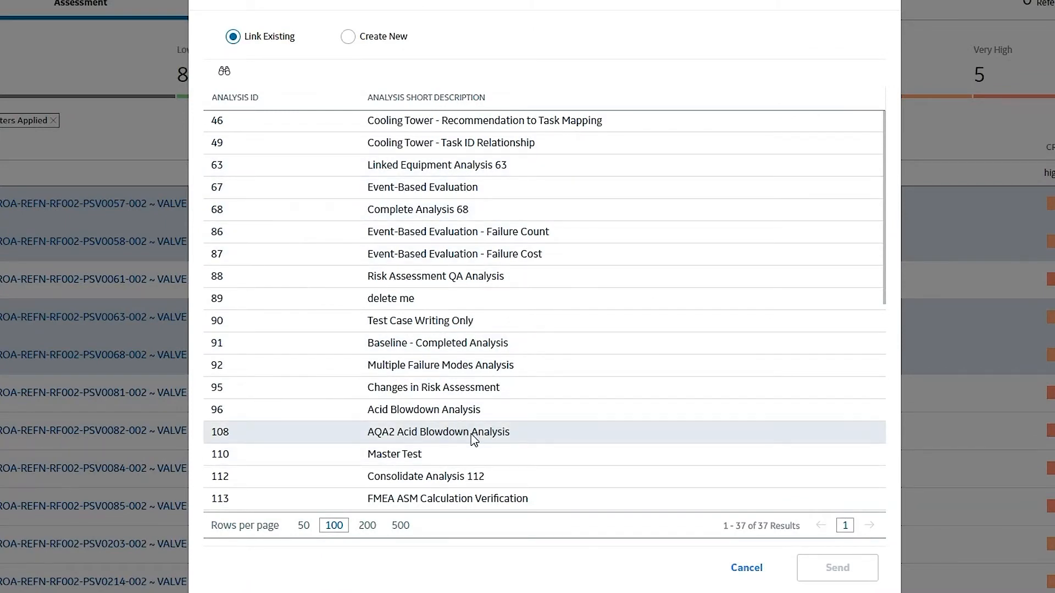
pyautogui.moveTo(491, 433)
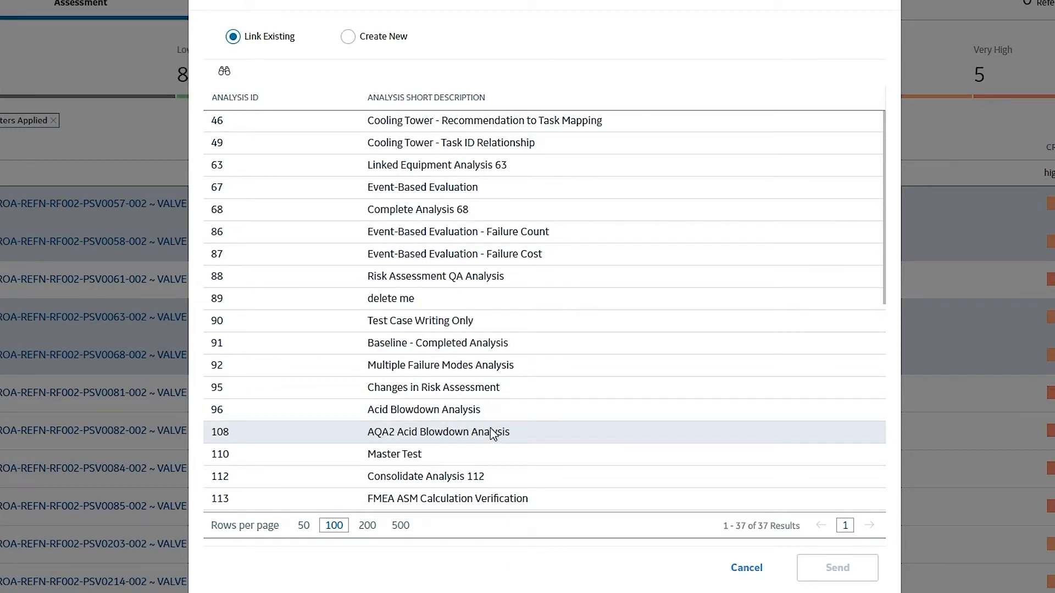
# - Create a new analysis with short description 'FMEA Demo' and send the valves to it
pyautogui.click(348, 36)
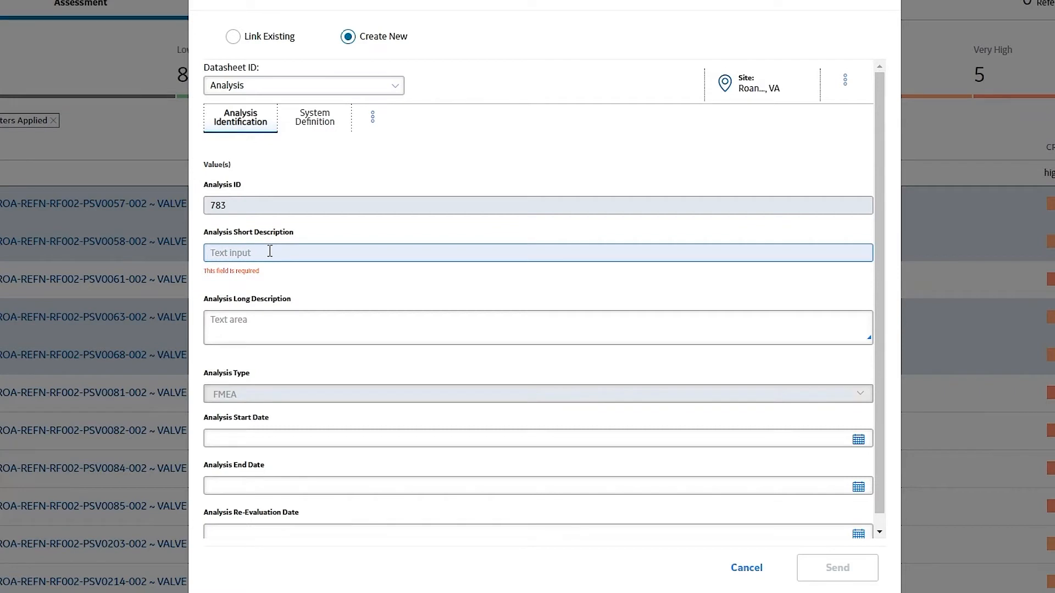
pyautogui.write('FMEA')
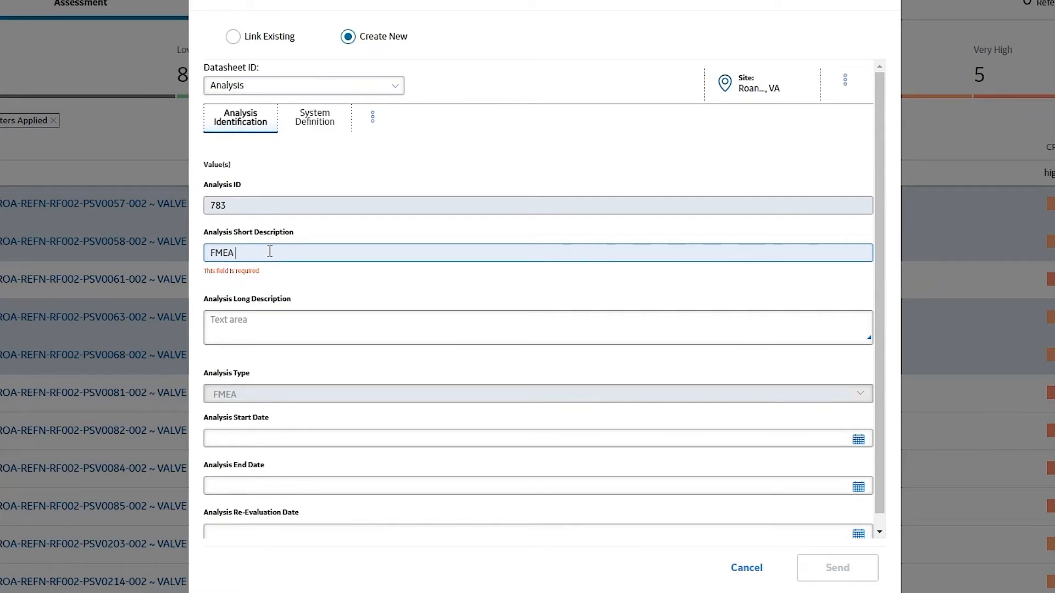
pyautogui.write('Demo')
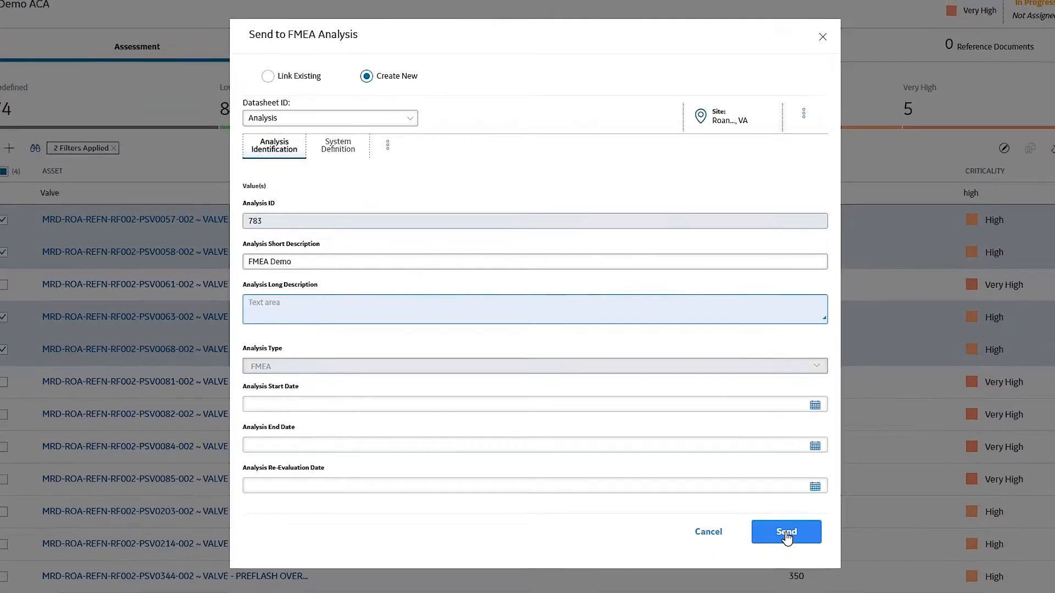
pyautogui.click(785, 532)
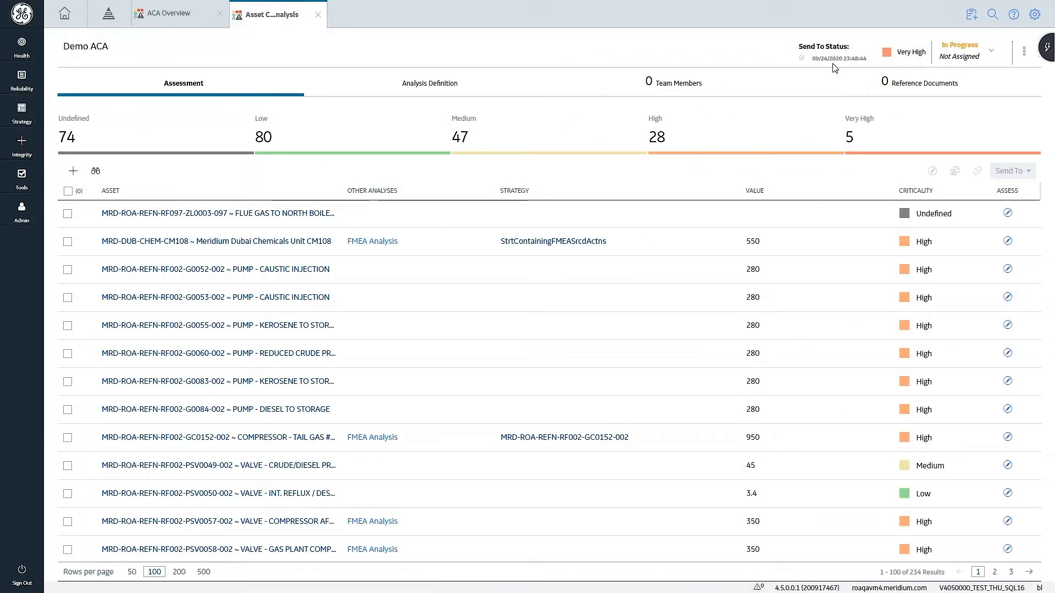
pyautogui.moveTo(809, 379)
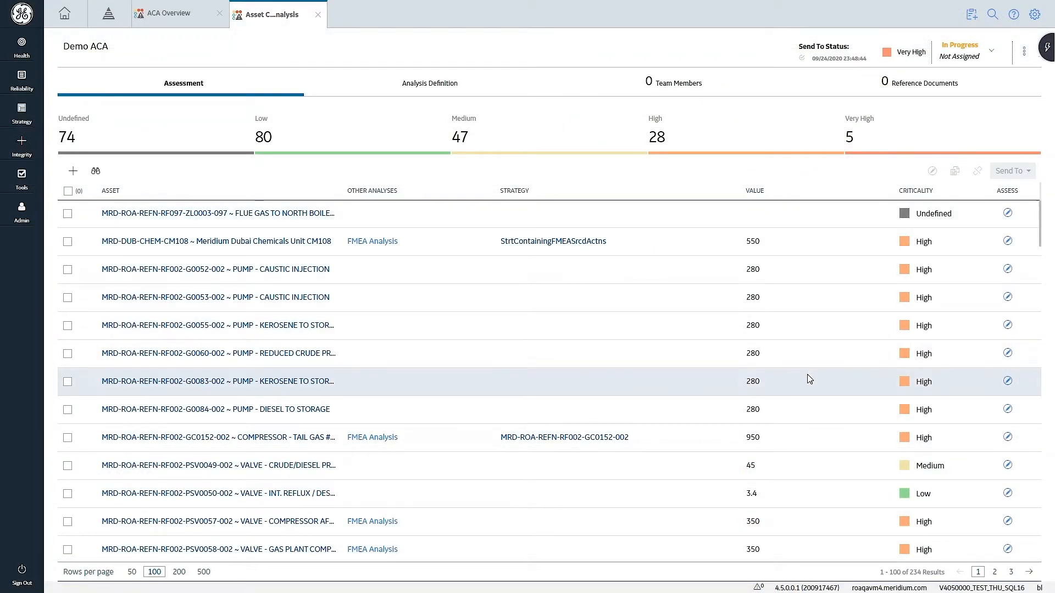
# - Open the FMEA Demo analysis linked to valve PSV0057 to review its four assets
pyautogui.scroll(-3)
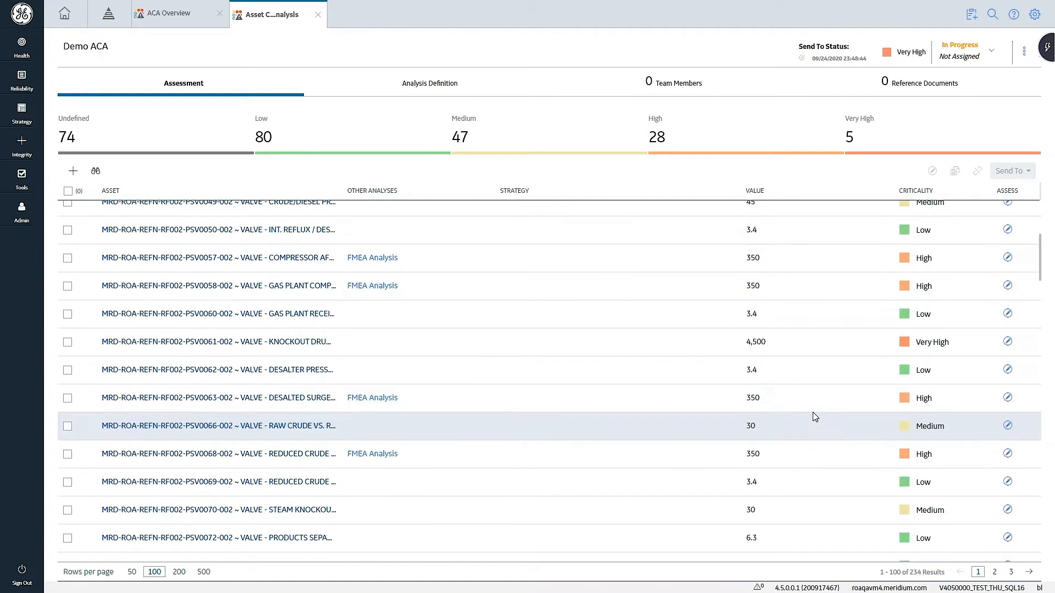
pyautogui.moveTo(285, 285)
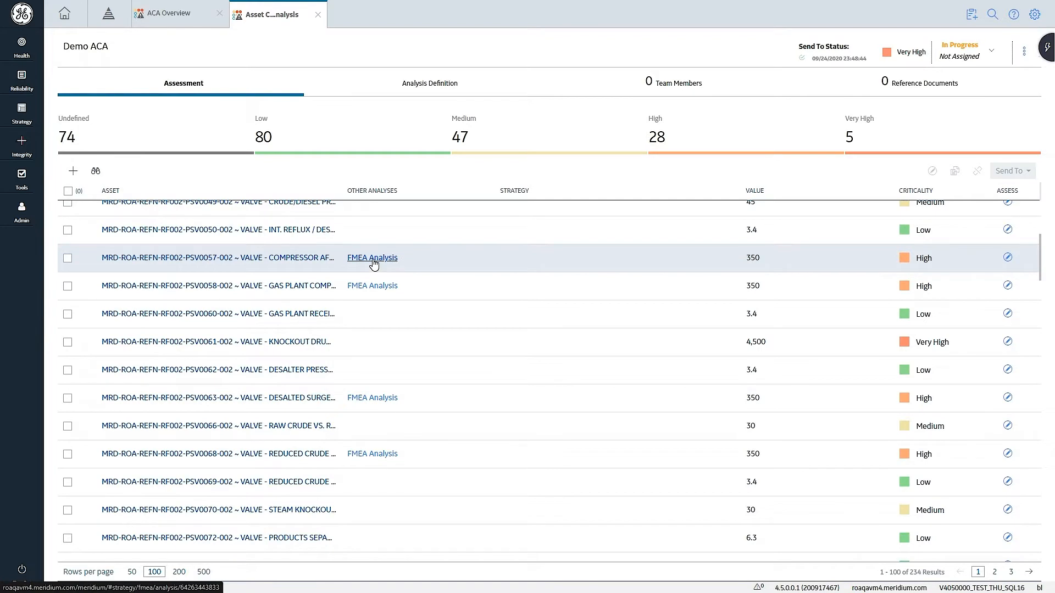
pyautogui.click(373, 257)
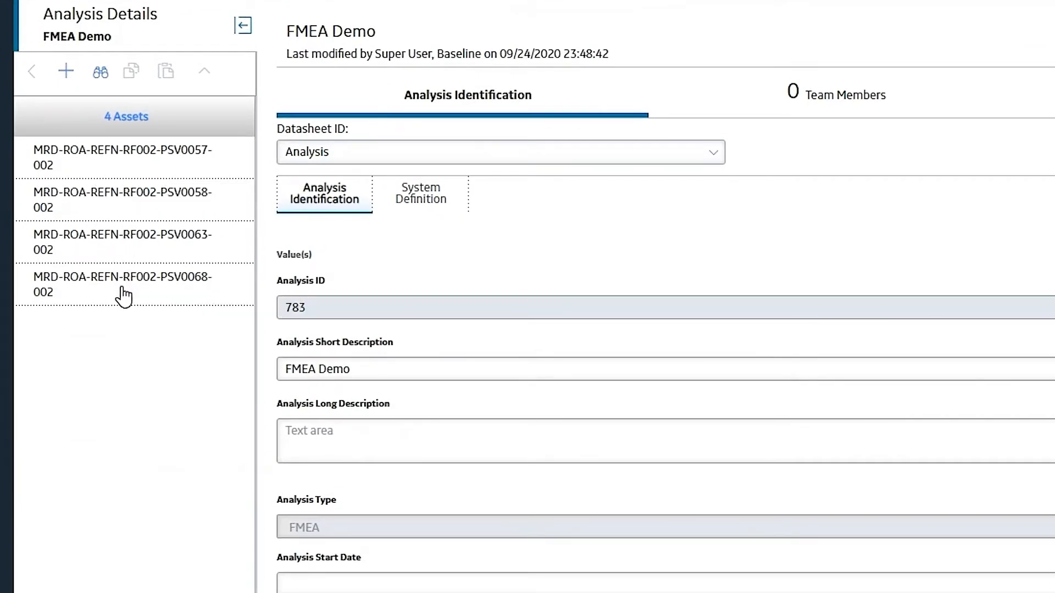
pyautogui.moveTo(92, 168)
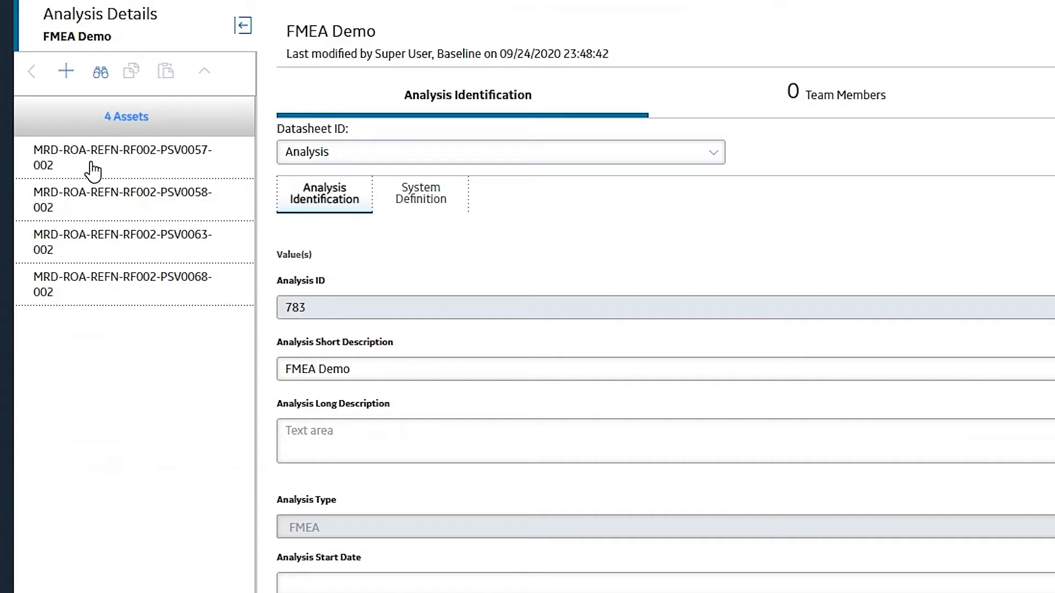
pyautogui.moveTo(117, 283)
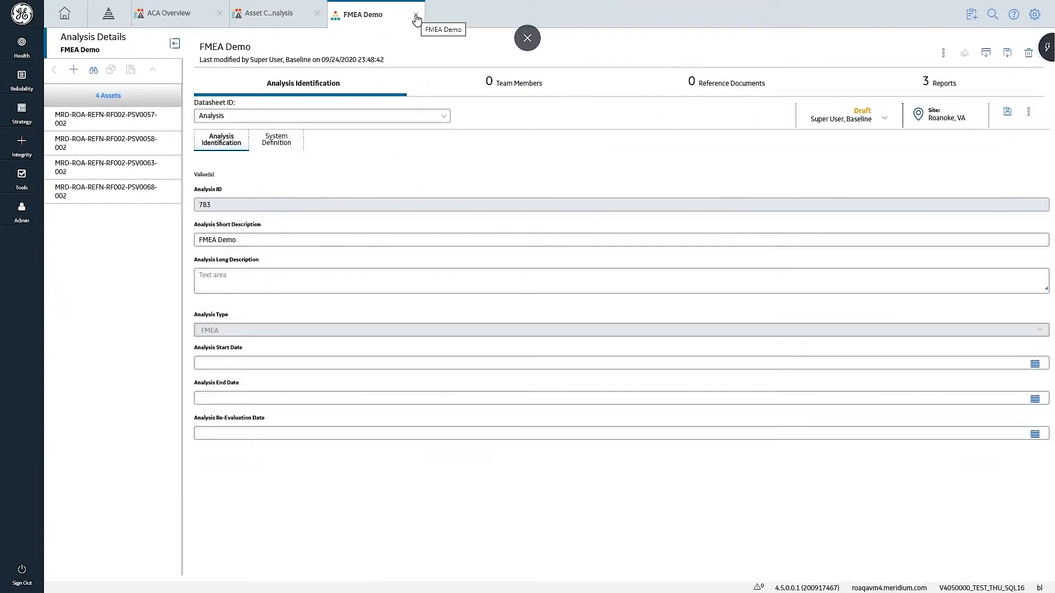
# - Return to the Demo ACA list and filter the Asset column to RF097
pyautogui.click(276, 13)
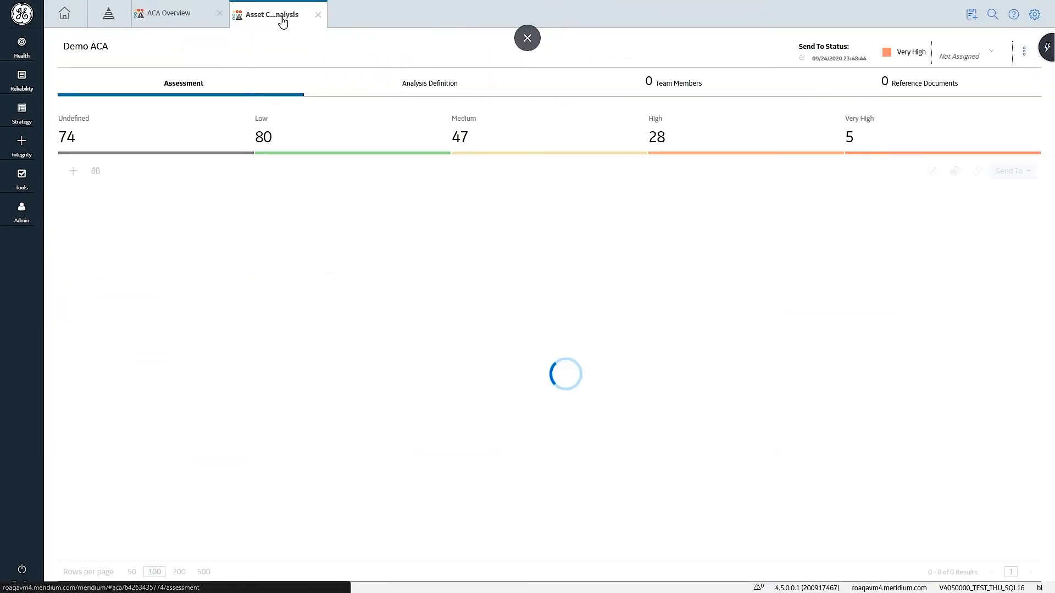
pyautogui.moveTo(278, 14)
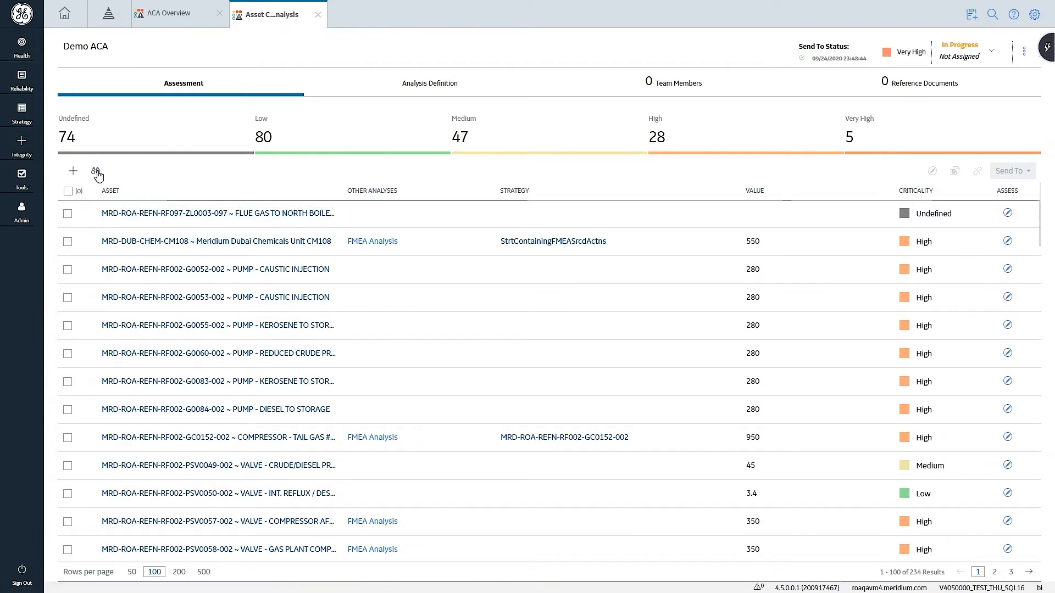
pyautogui.click(96, 172)
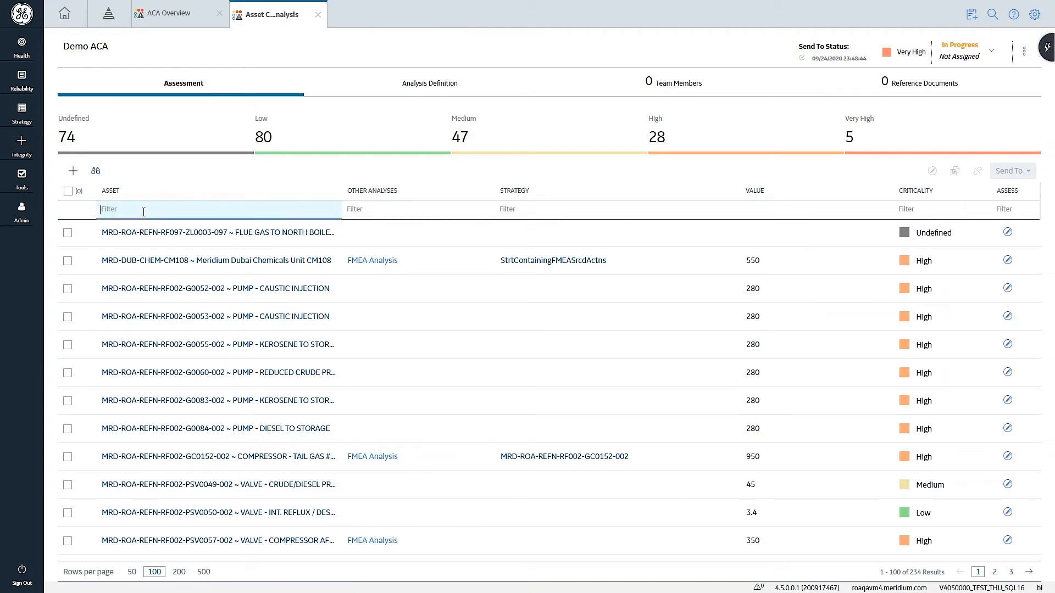
pyautogui.write('RF0')
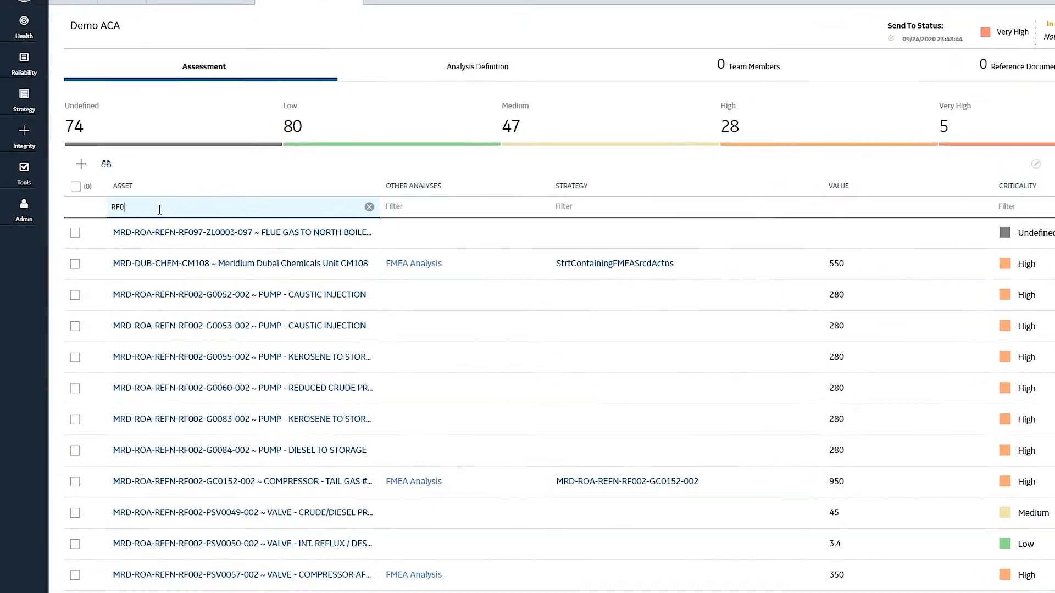
pyautogui.write('97')
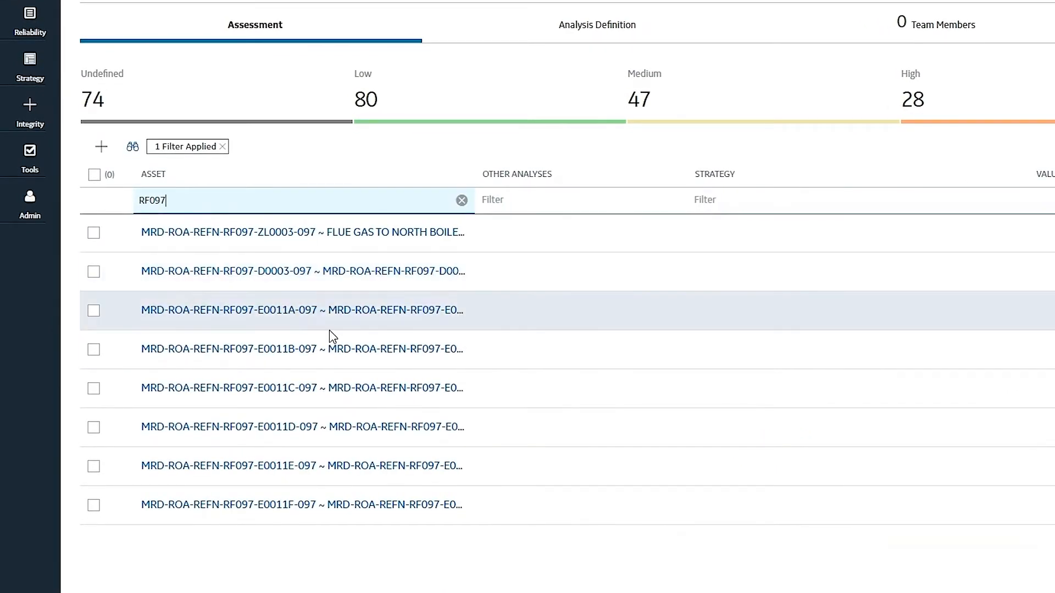
pyautogui.moveTo(275, 250)
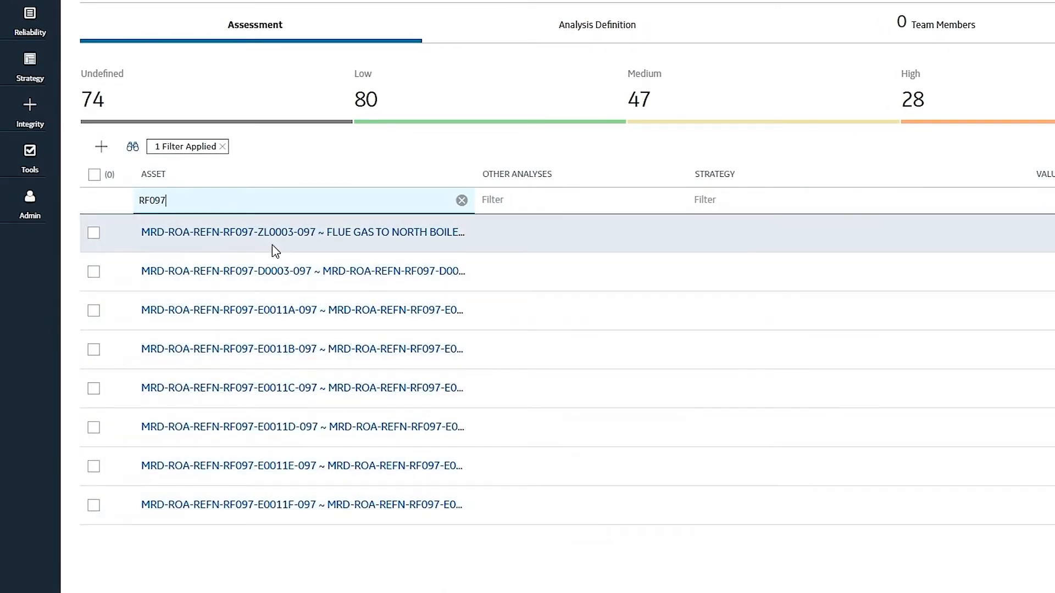
pyautogui.moveTo(242, 231)
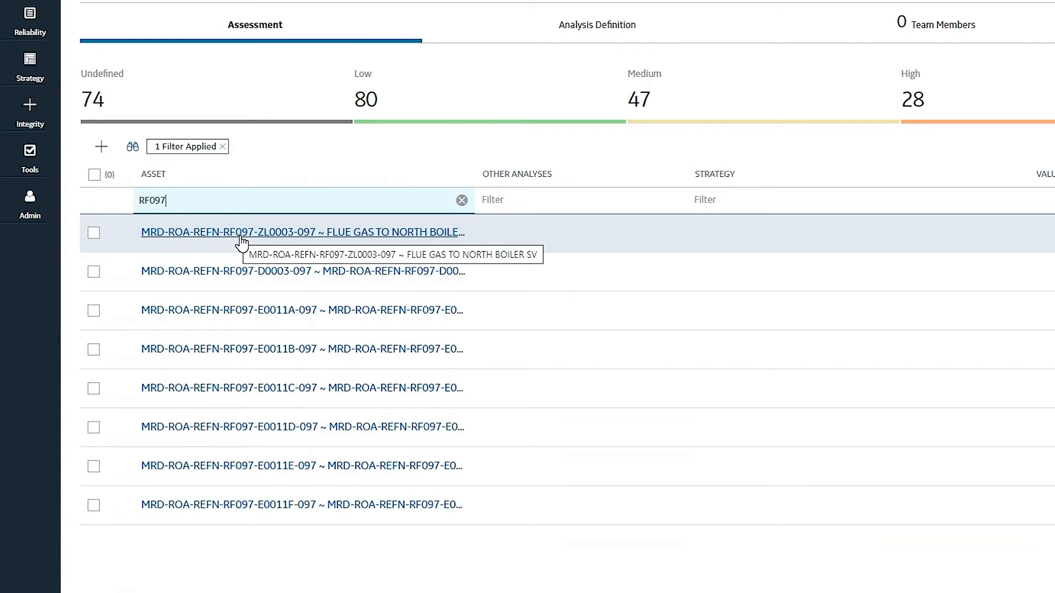
pyautogui.moveTo(278, 466)
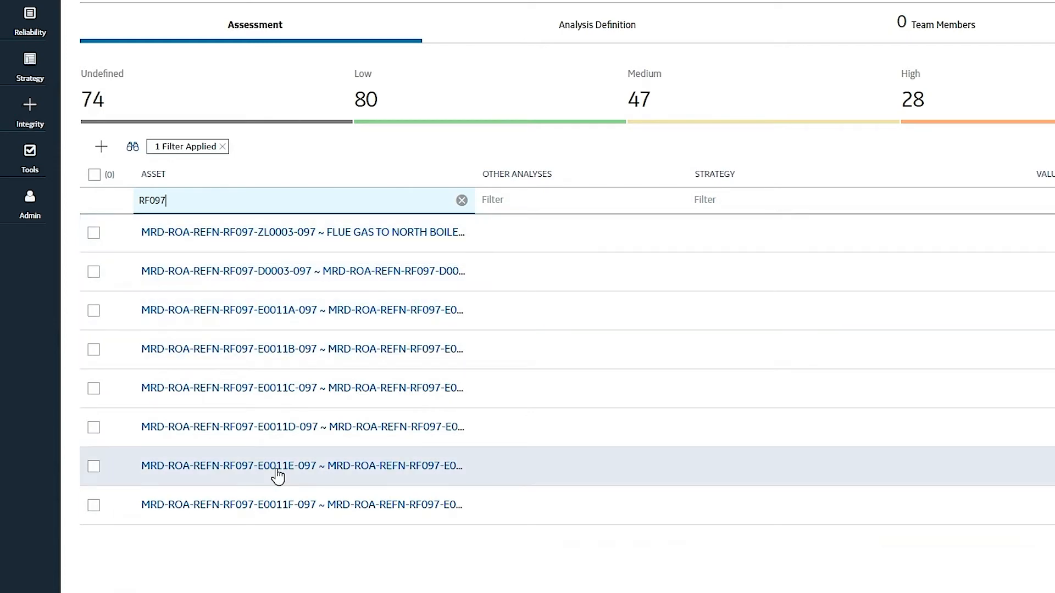
# - Select all eight RF097 assets and bring up the Send To destinations
pyautogui.click(93, 175)
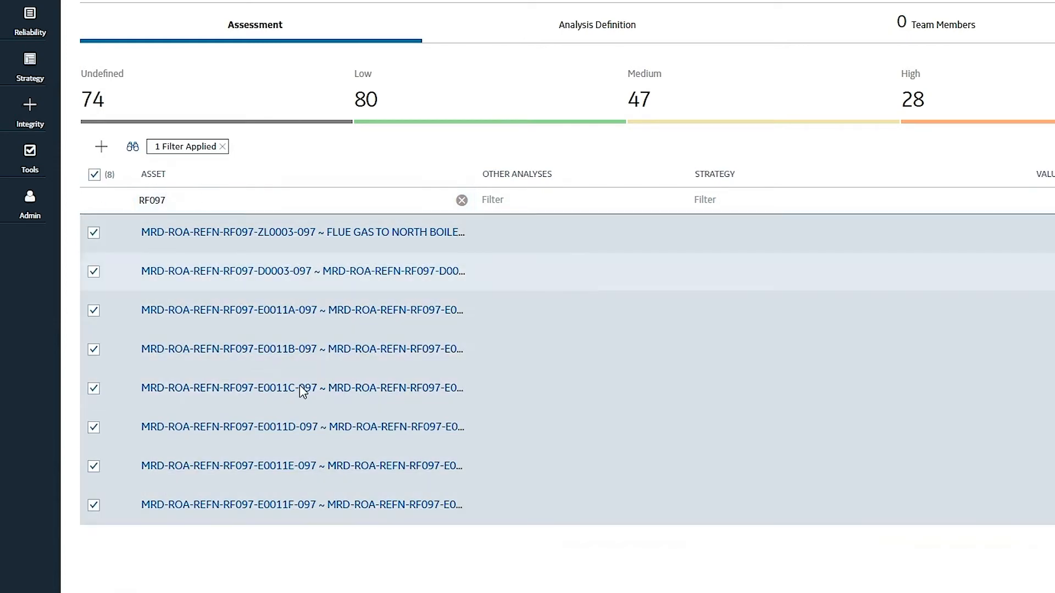
pyautogui.click(999, 196)
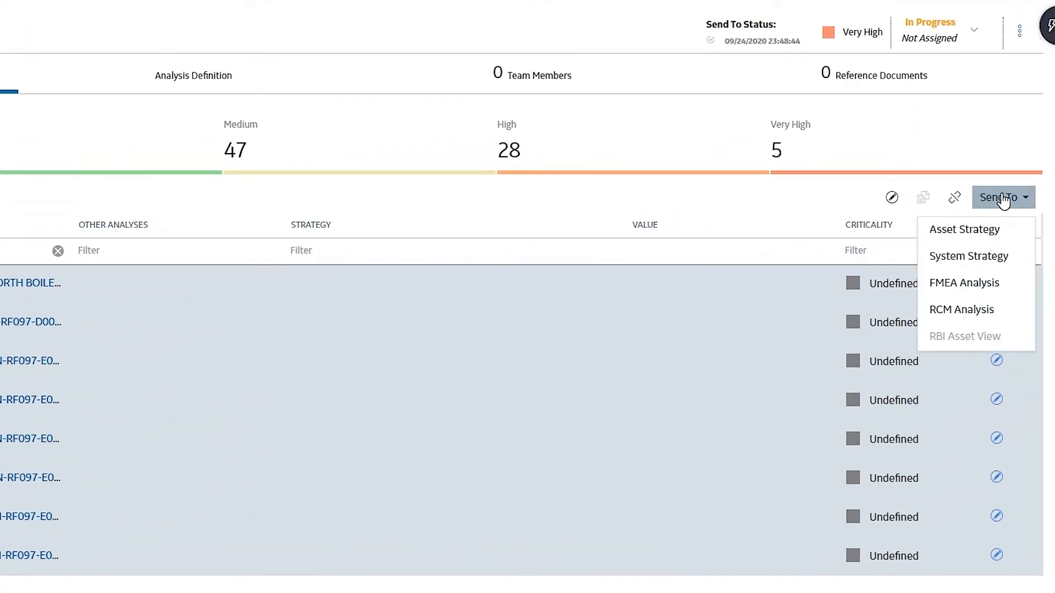
pyautogui.moveTo(969, 256)
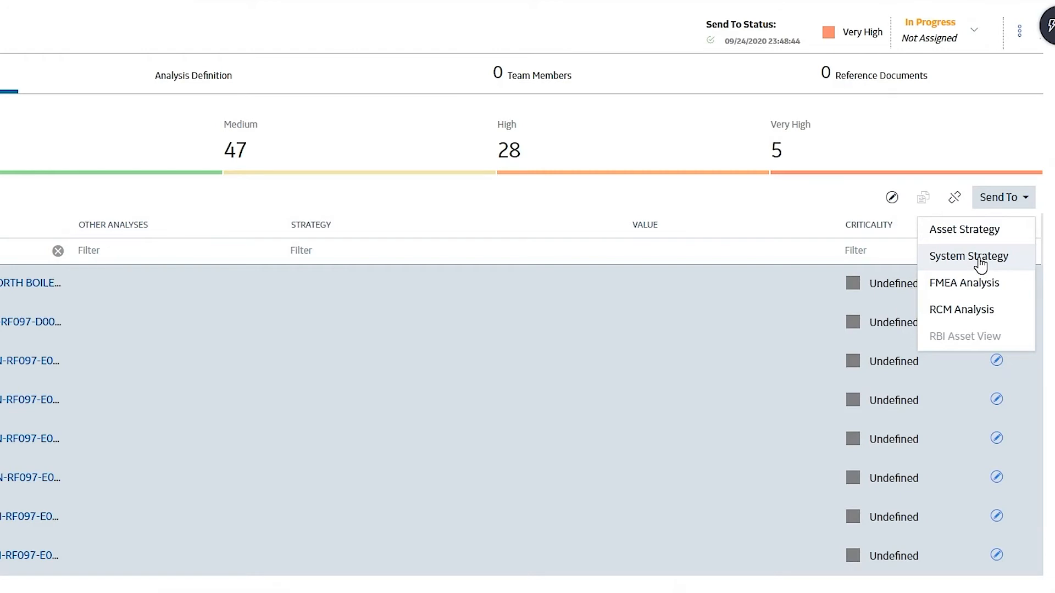
# - Send the RF097 assets to a System Strategy, confirming creation of system and asset strategies
pyautogui.click(968, 256)
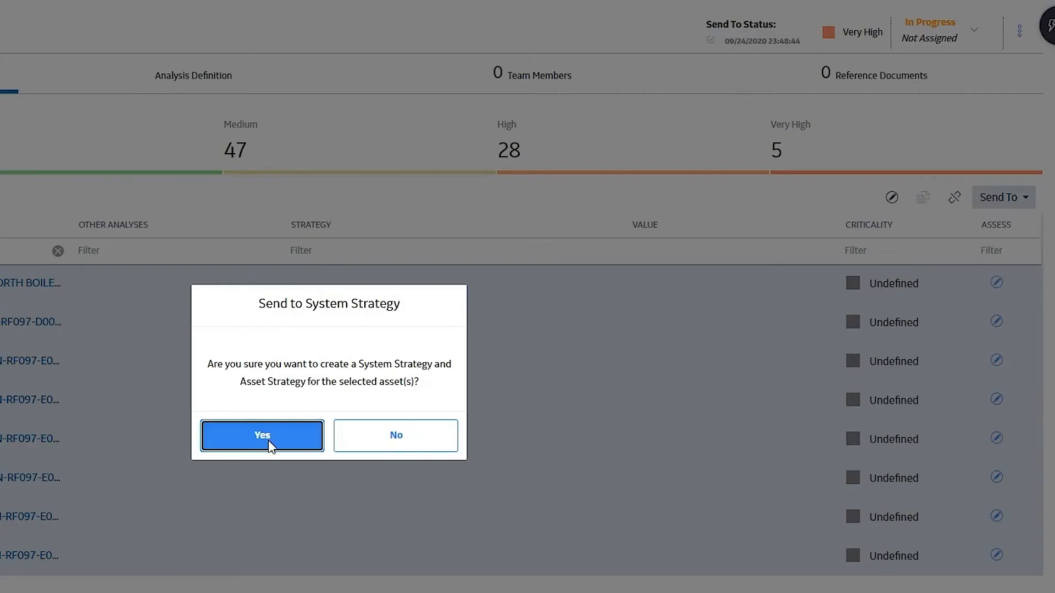
pyautogui.click(262, 435)
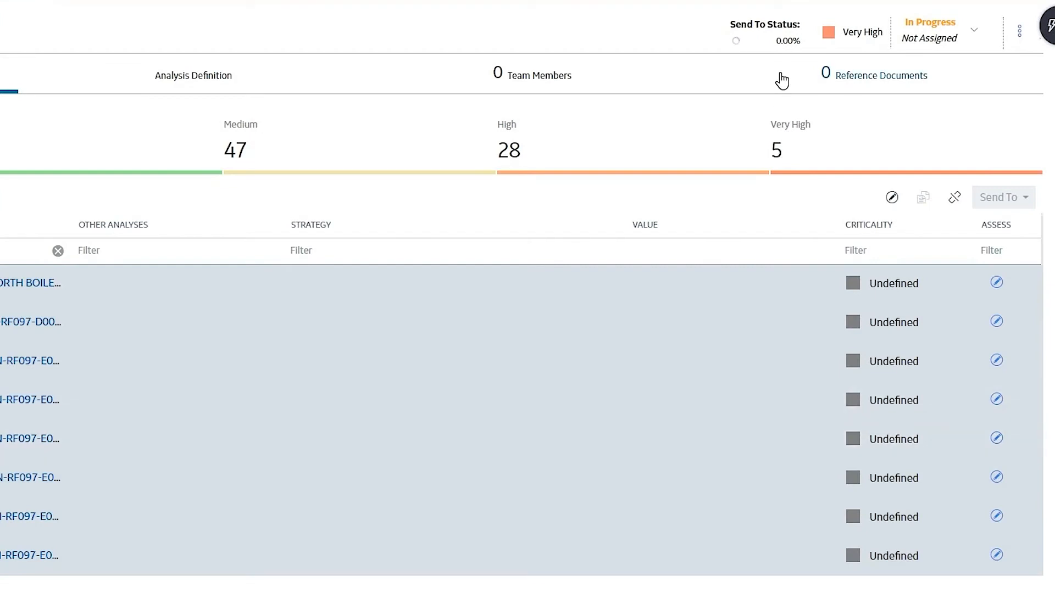
pyautogui.moveTo(768, 59)
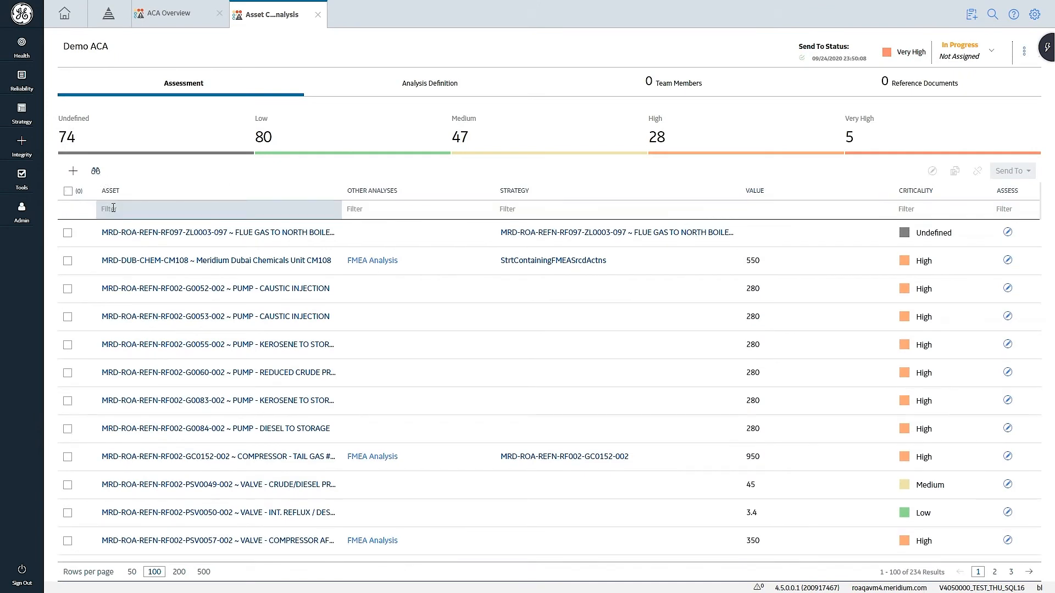
# - Filter to RF097, jump to the related flue gas system strategy and show its Manage view
pyautogui.write('RF097')
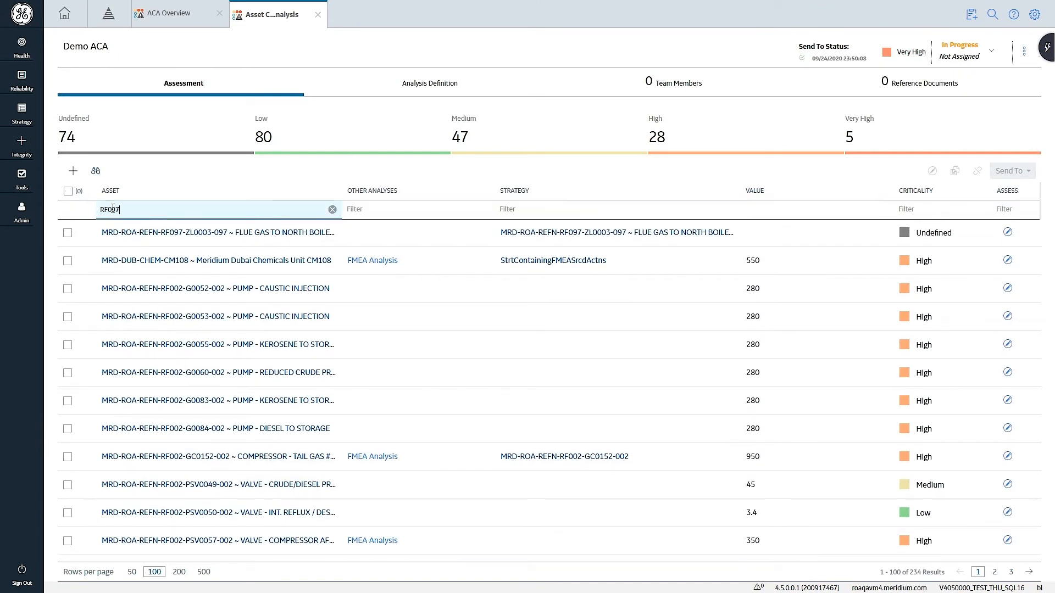
pyautogui.press('Return')
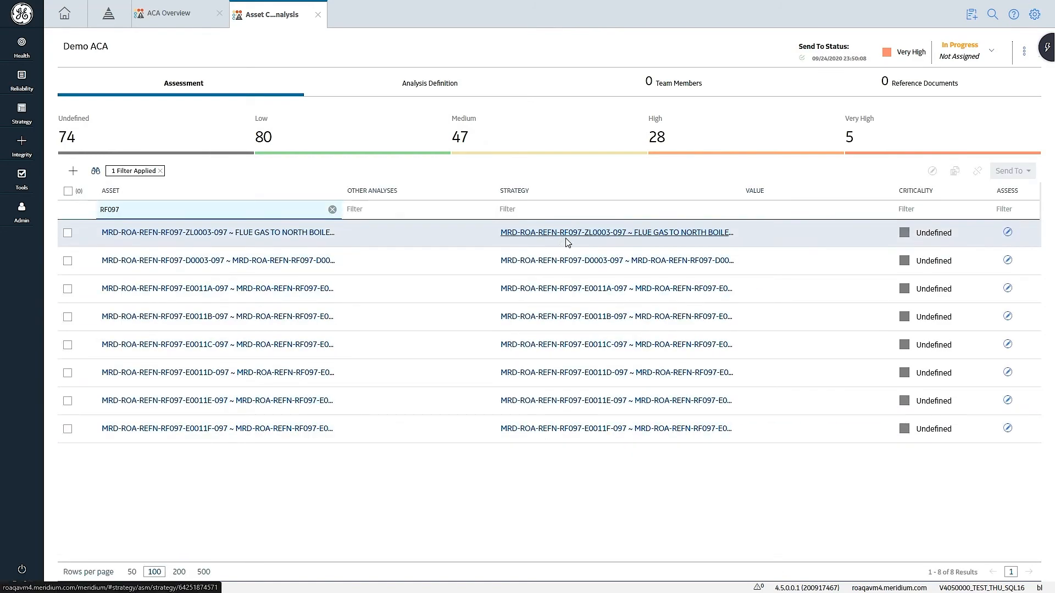
pyautogui.moveTo(568, 428)
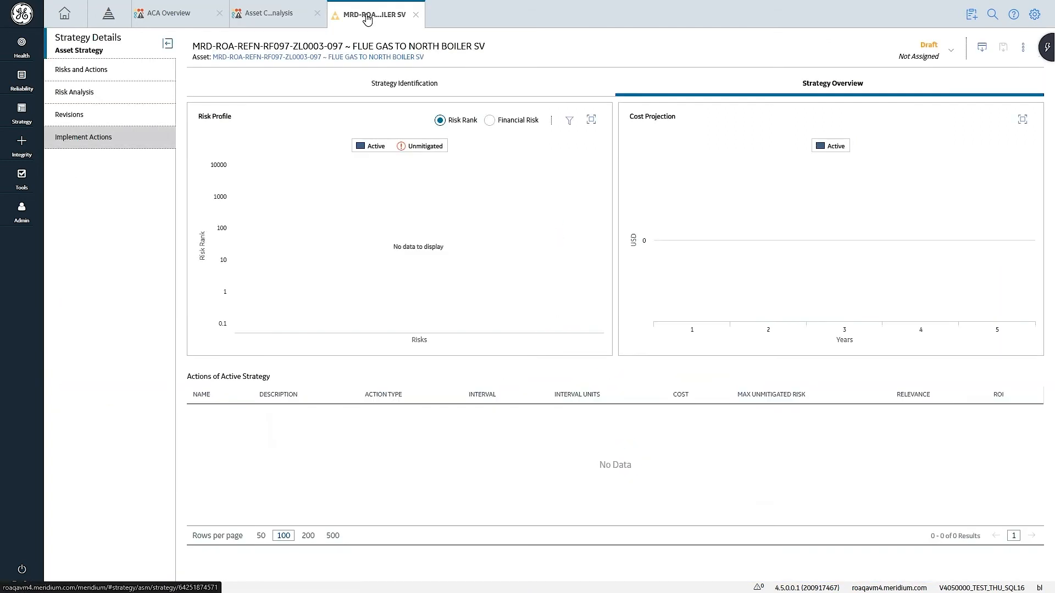
pyautogui.click(1023, 47)
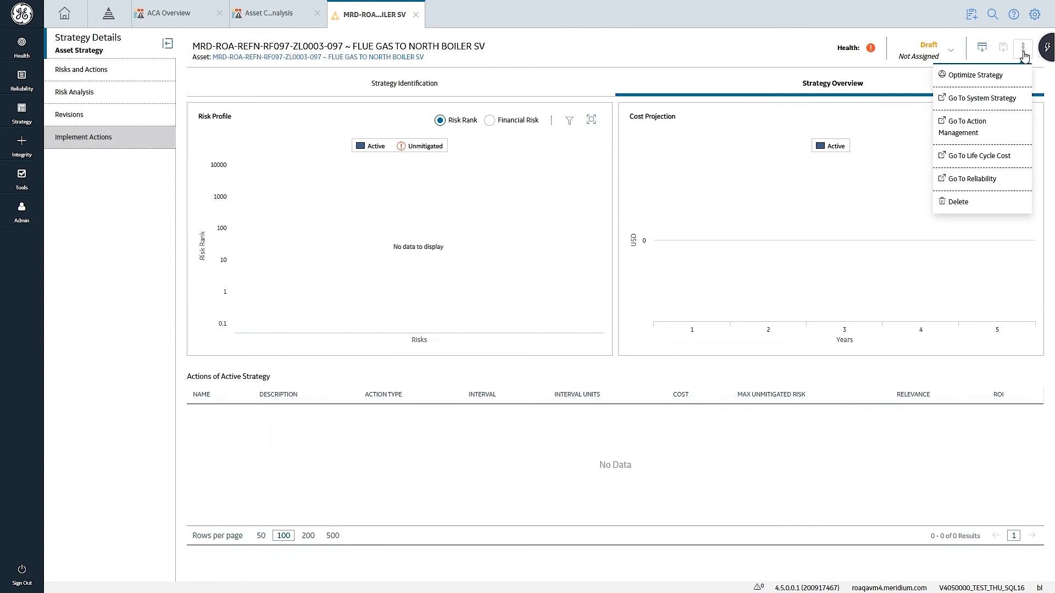
pyautogui.click(982, 98)
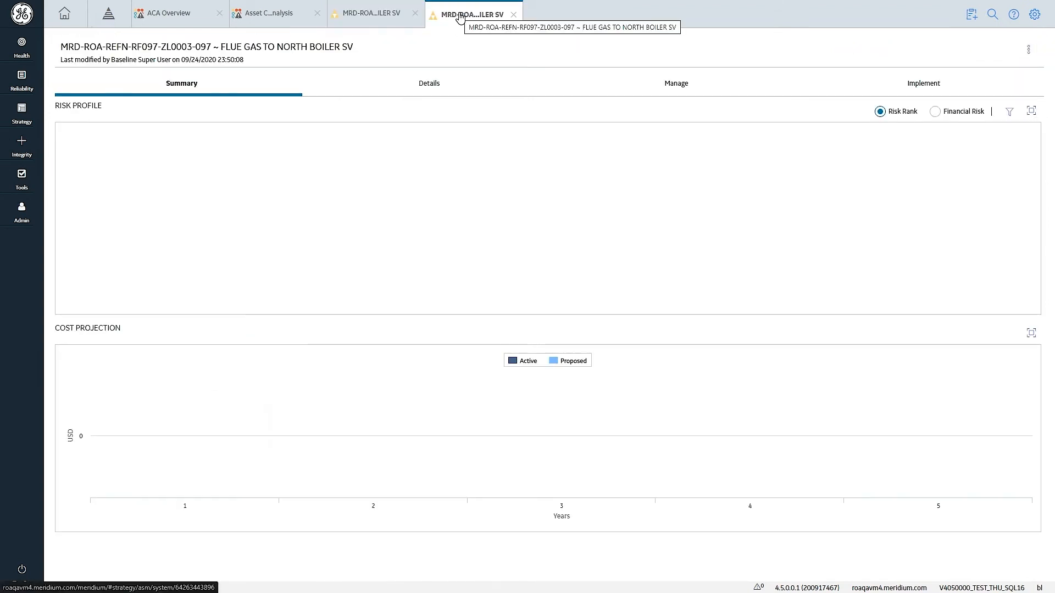
pyautogui.click(676, 83)
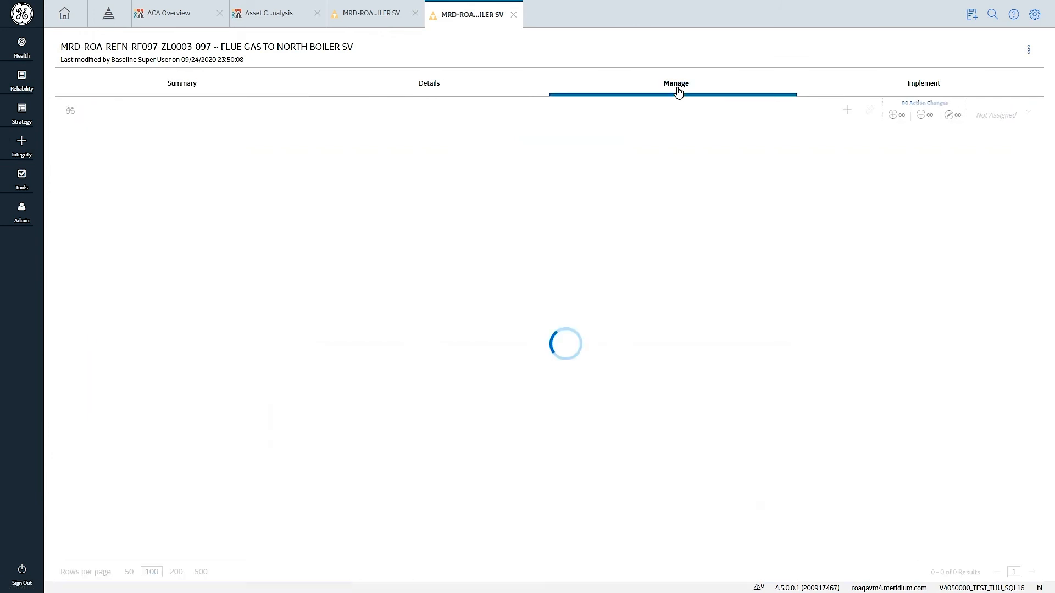